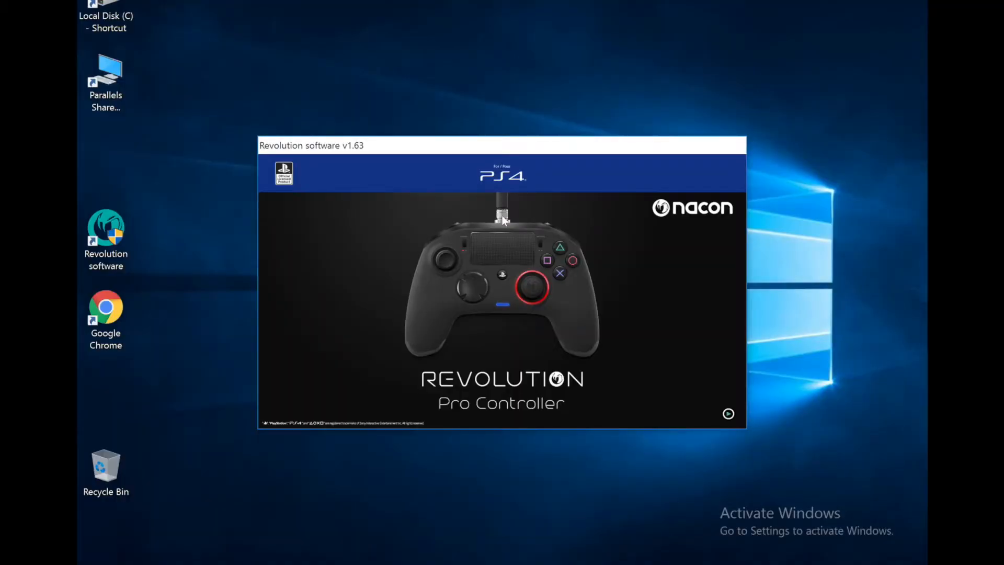
mouse_move(237, 55)
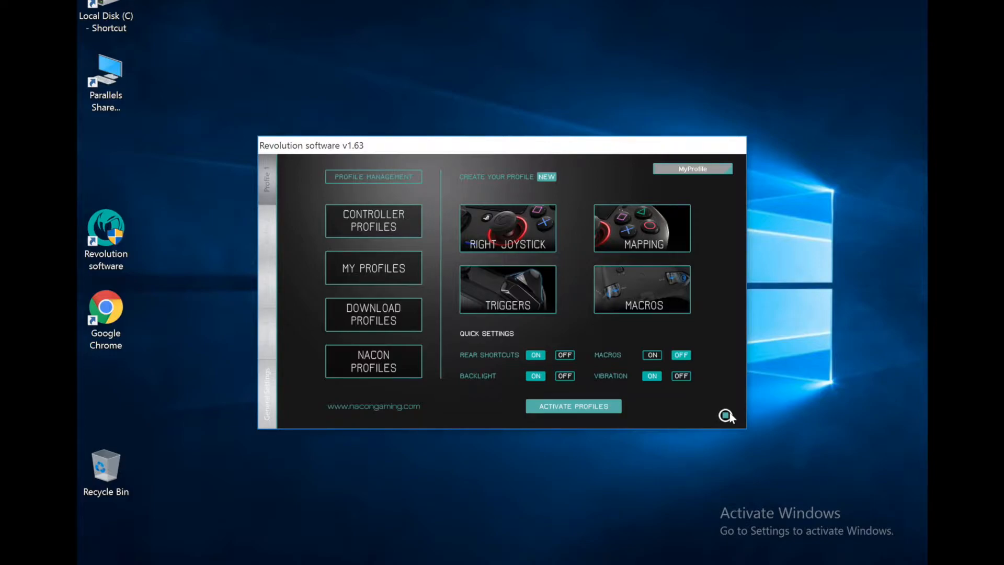
mouse_move(373, 220)
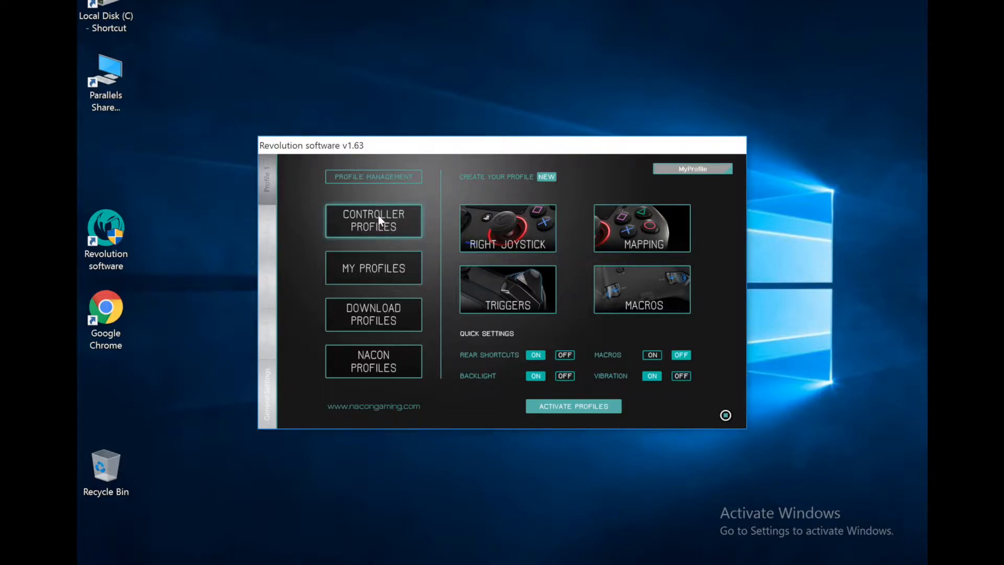
click(372, 220)
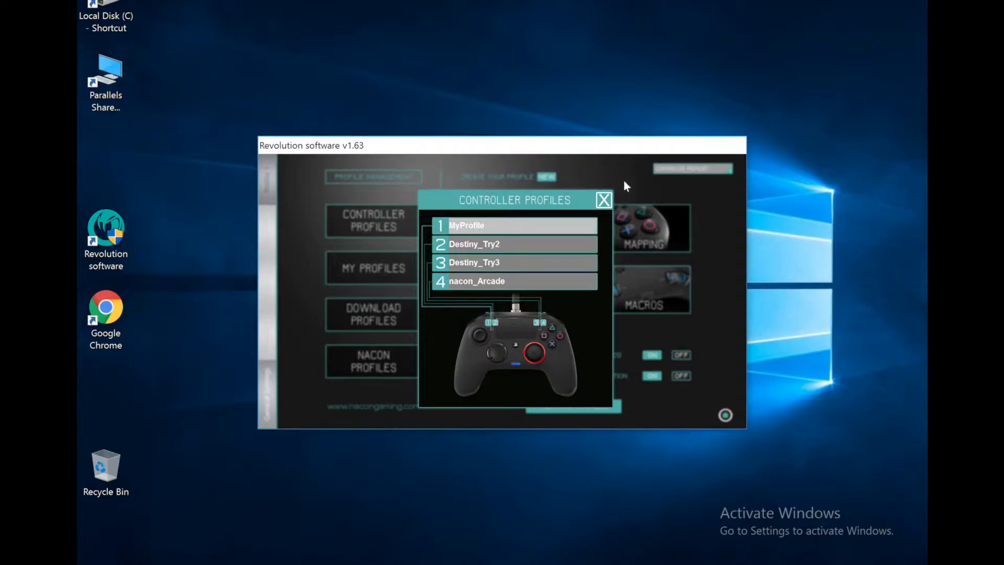
mouse_move(470, 236)
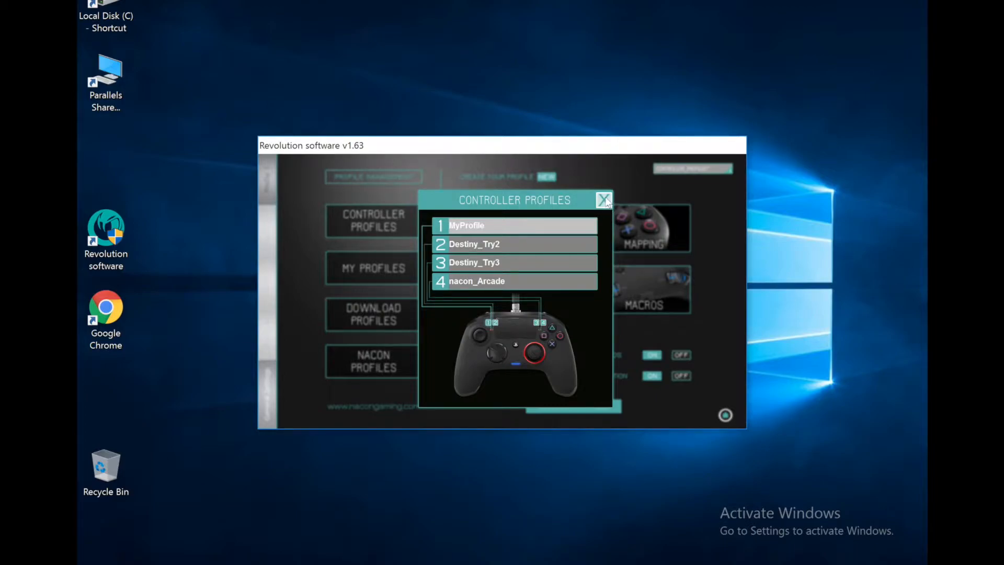
click(602, 199)
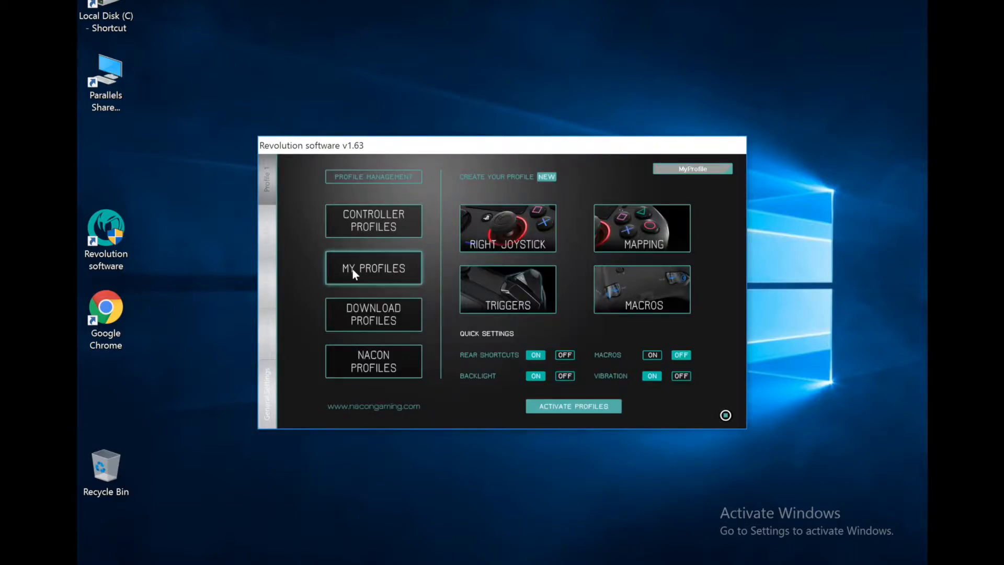
click(372, 268)
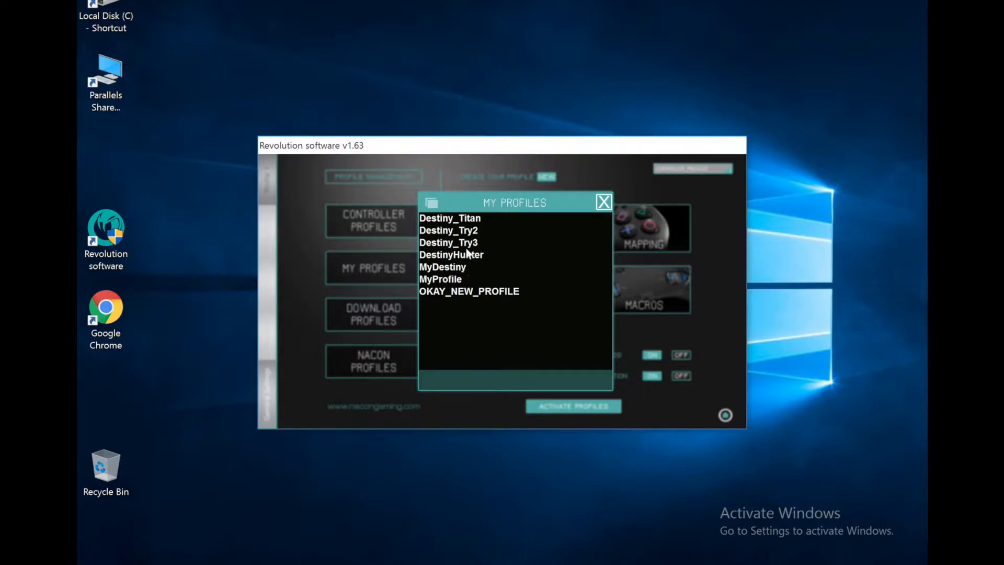
mouse_move(602, 202)
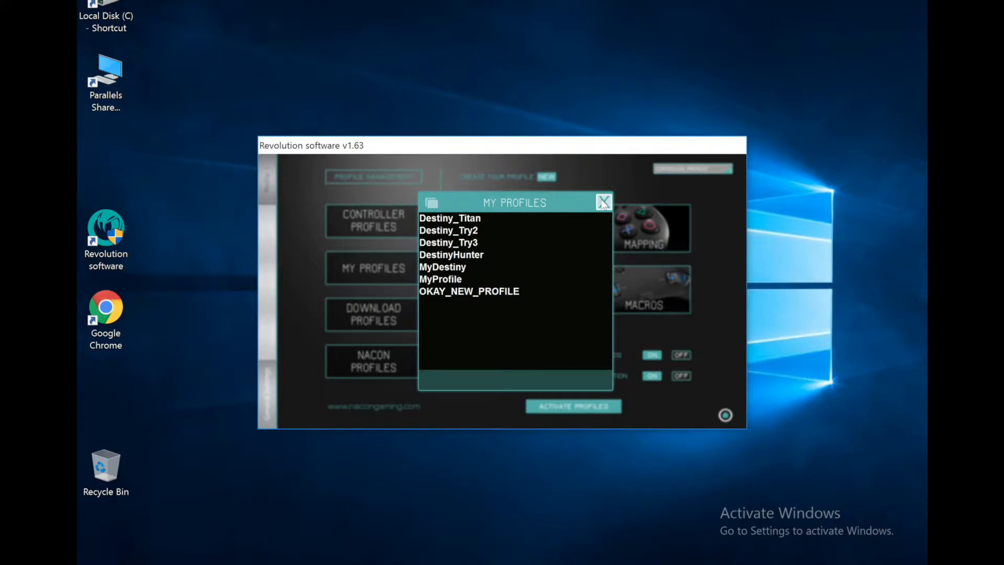
click(602, 201)
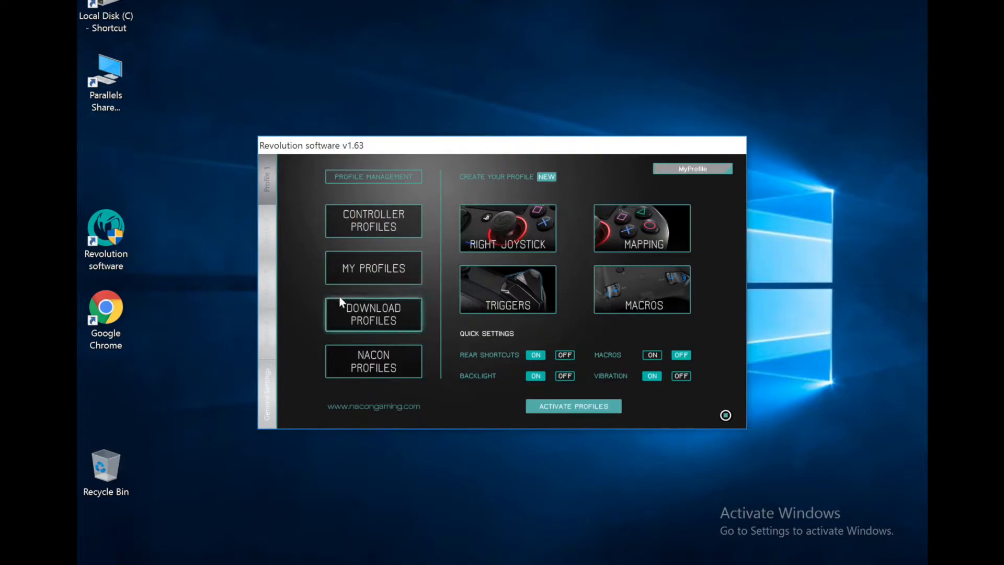
click(372, 315)
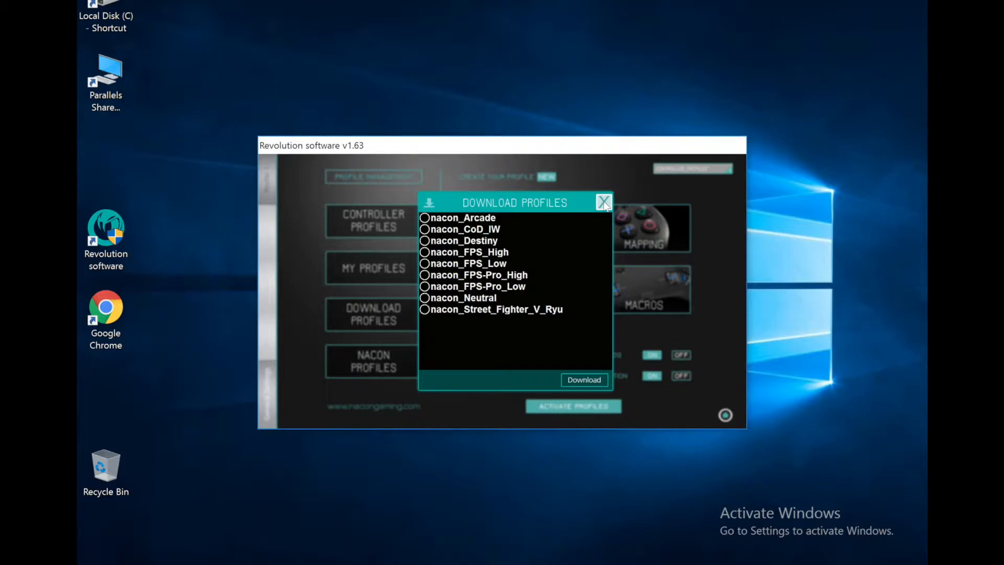
click(603, 202)
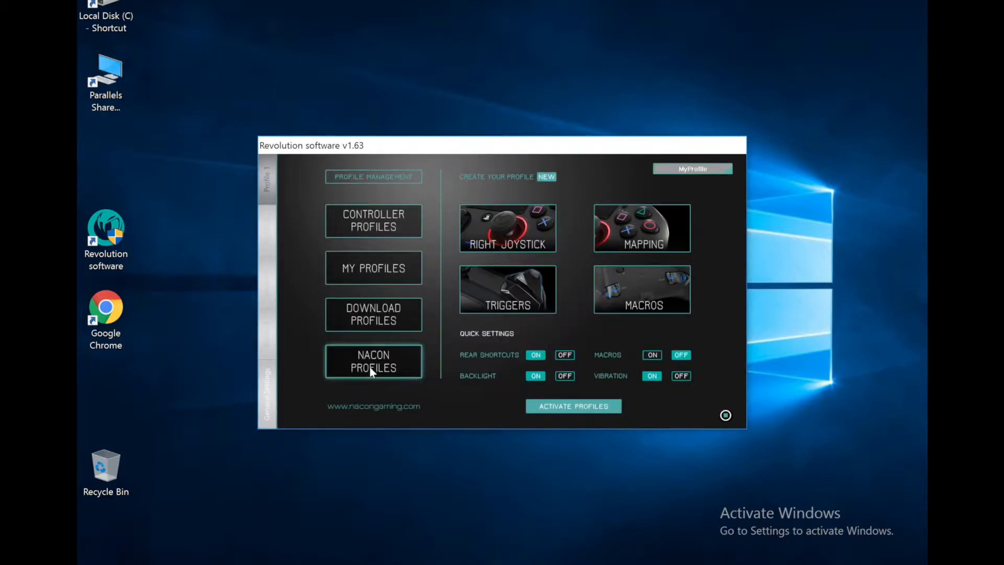
click(373, 361)
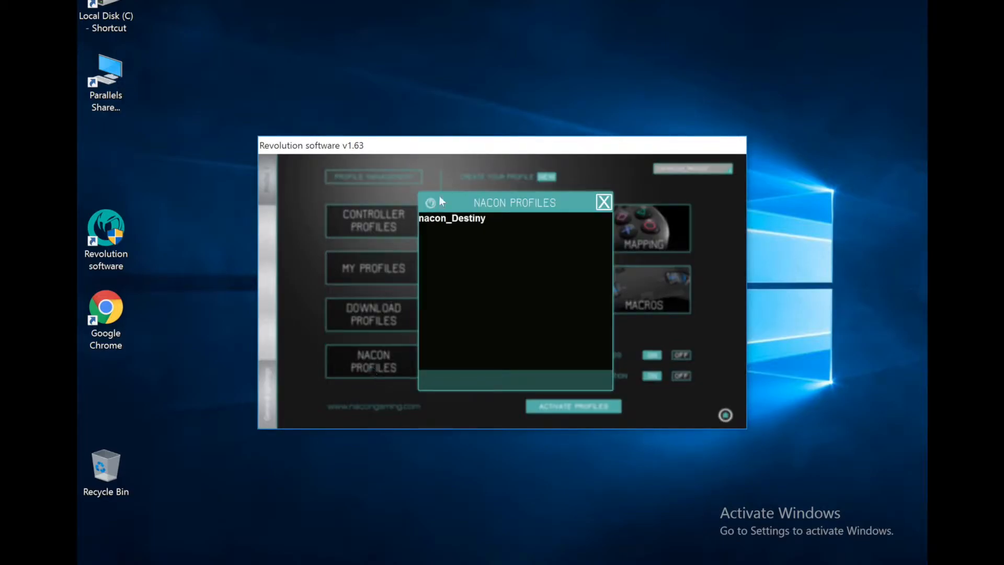
mouse_move(602, 201)
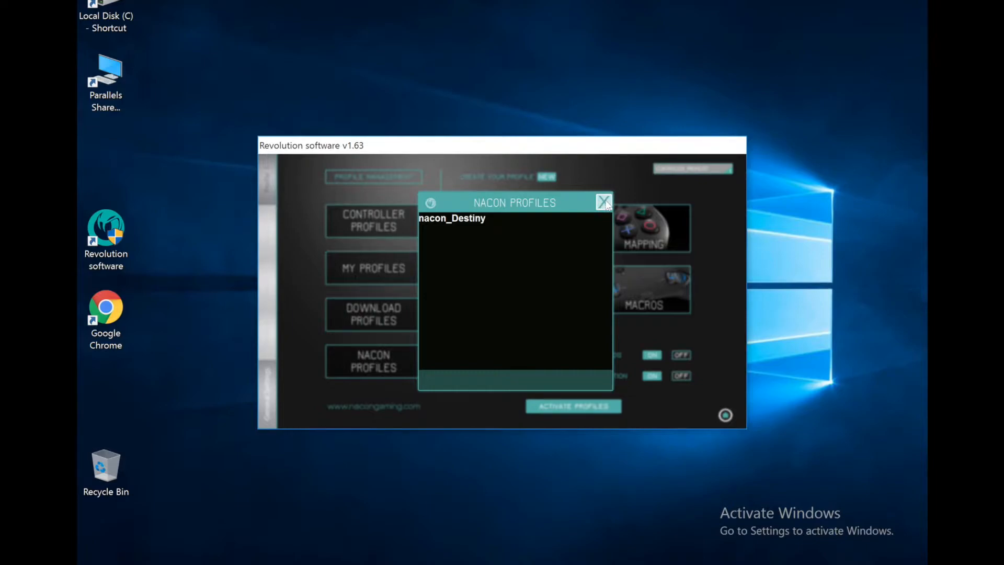
click(602, 202)
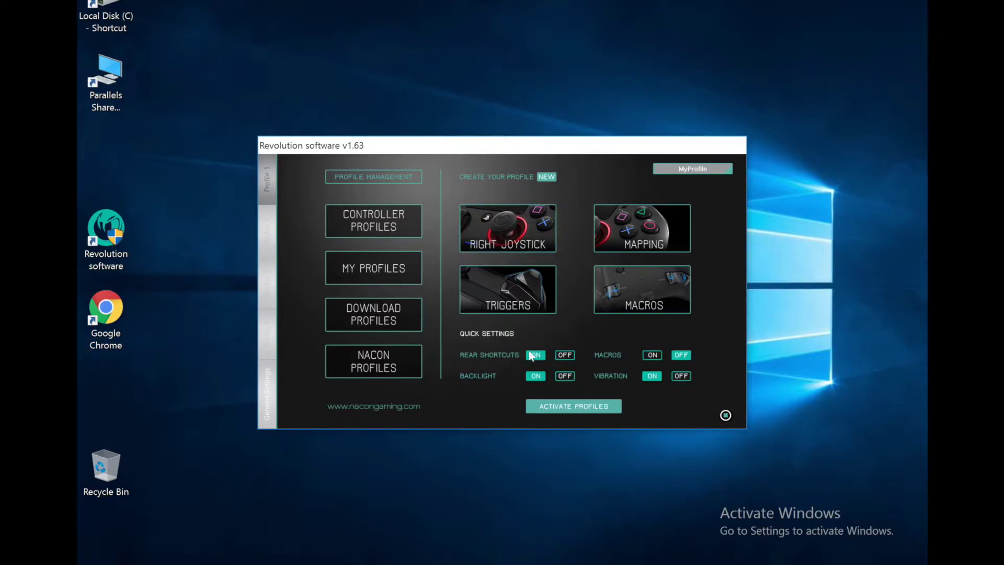
Step: Show the right joystick page: static dead zone radius 2, response curve 33, 33, 34
click(564, 355)
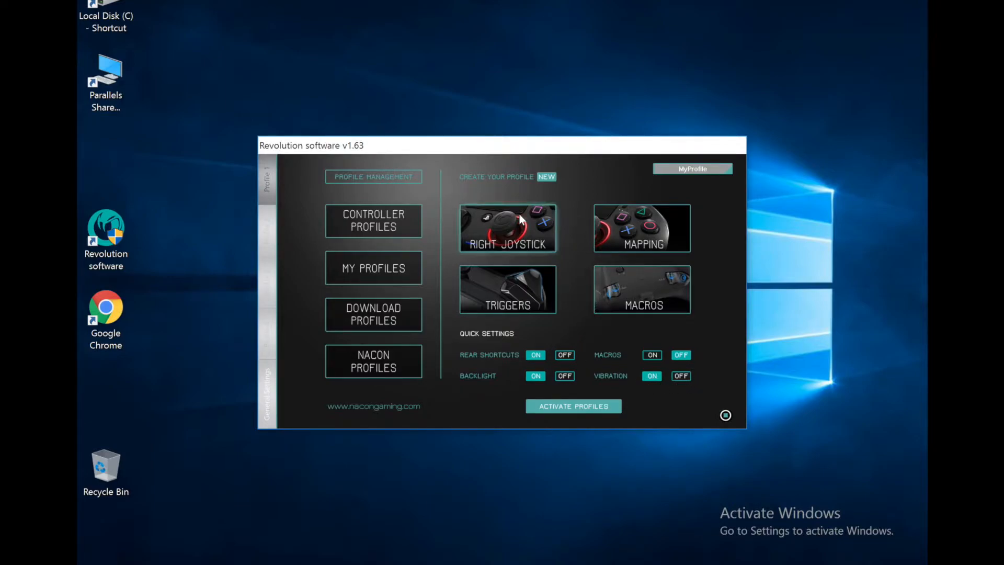
mouse_move(510, 231)
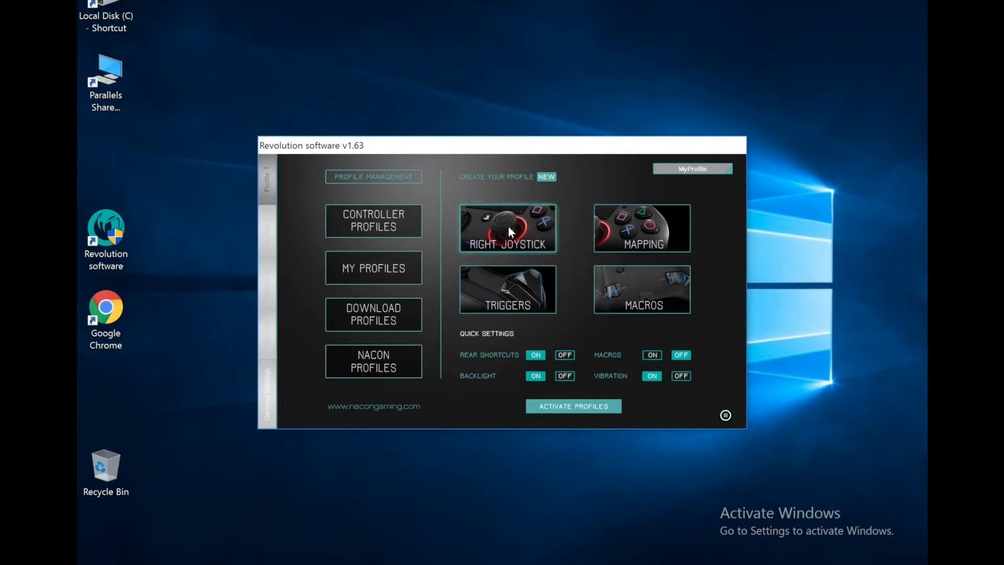
click(507, 228)
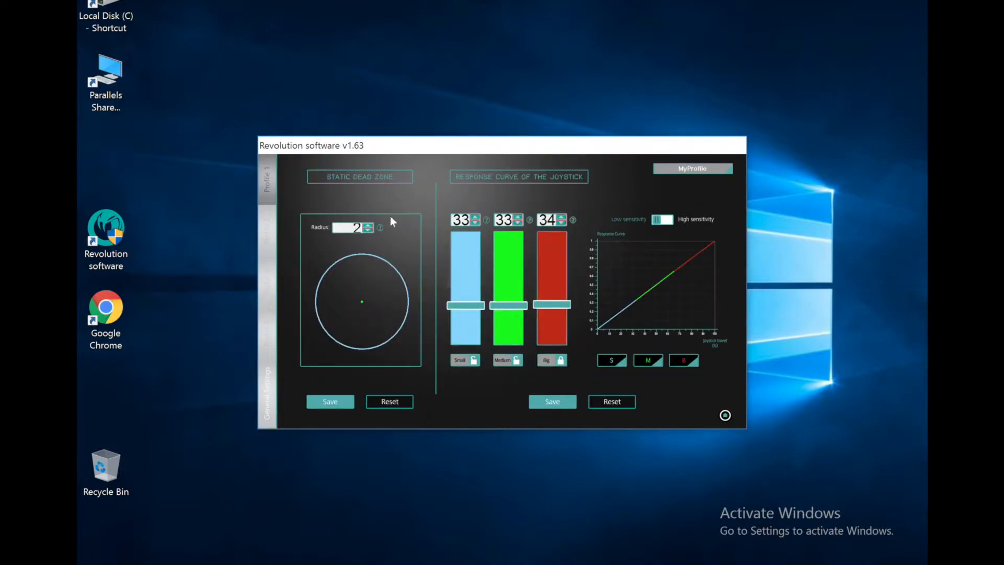
mouse_move(390, 186)
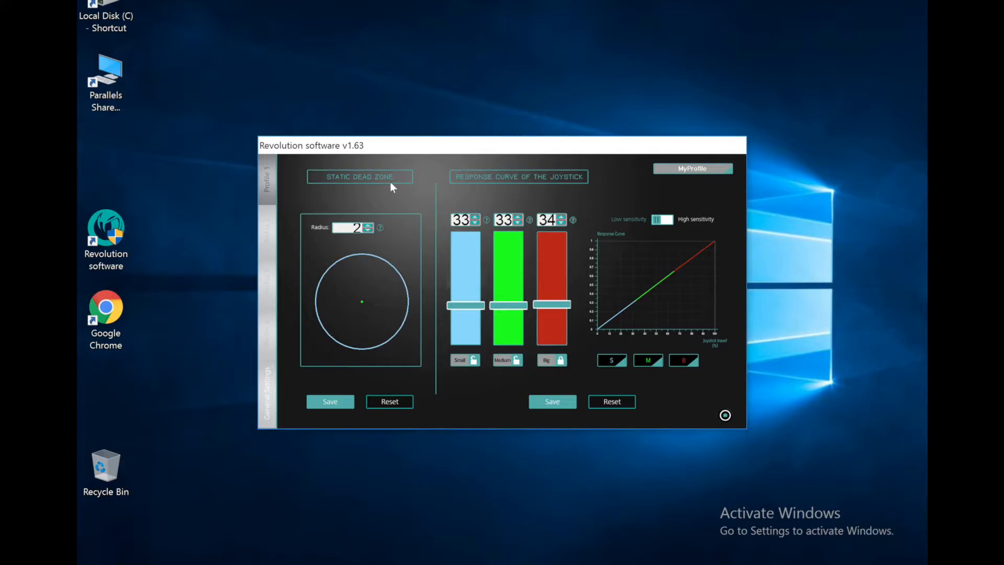
mouse_move(370, 163)
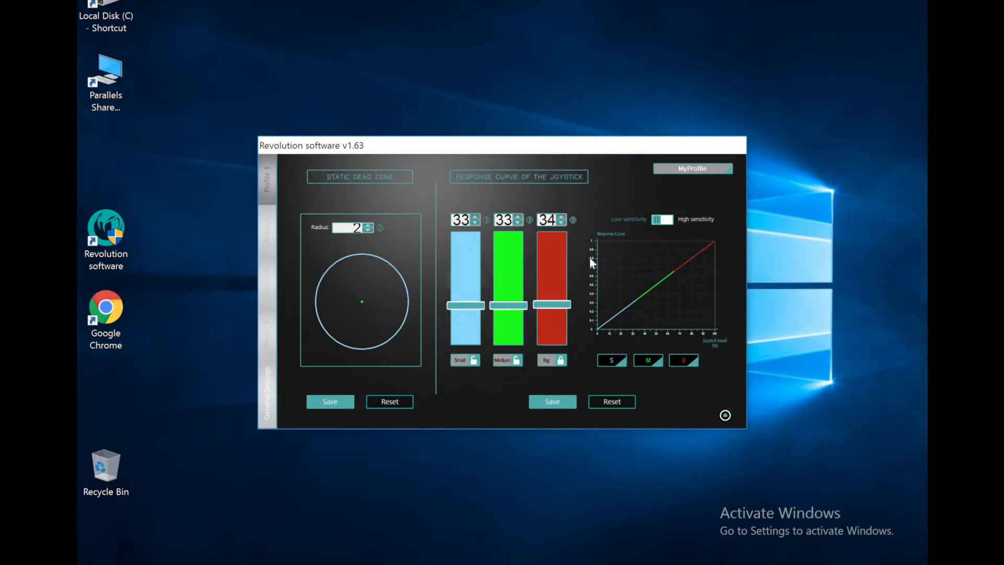
mouse_move(602, 310)
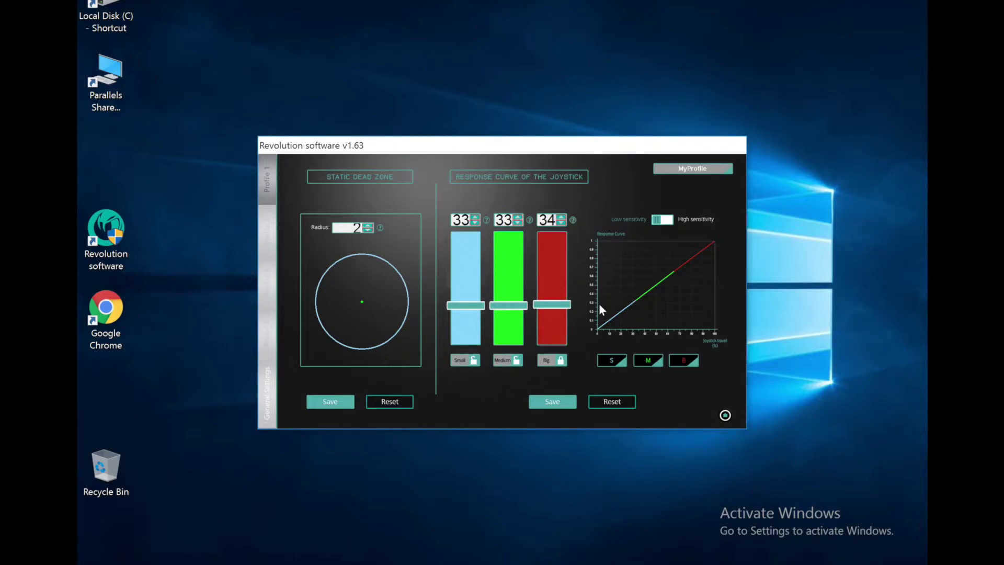
mouse_move(643, 265)
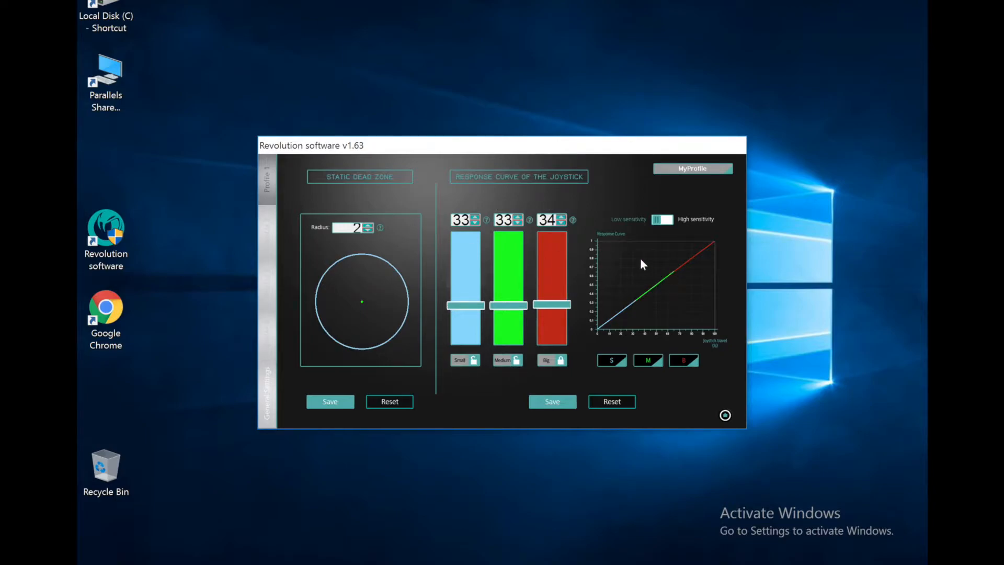
mouse_move(630, 229)
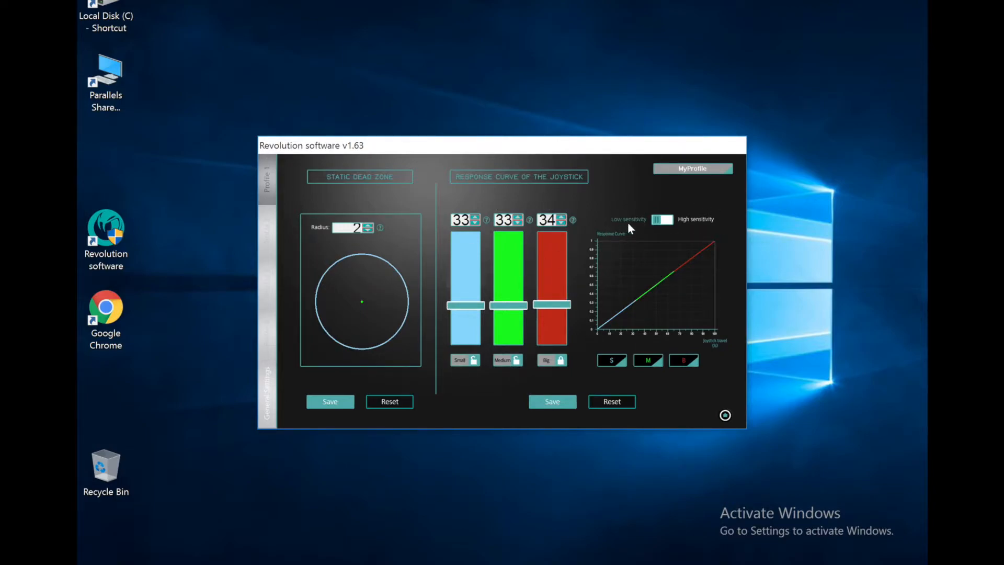
mouse_move(732, 233)
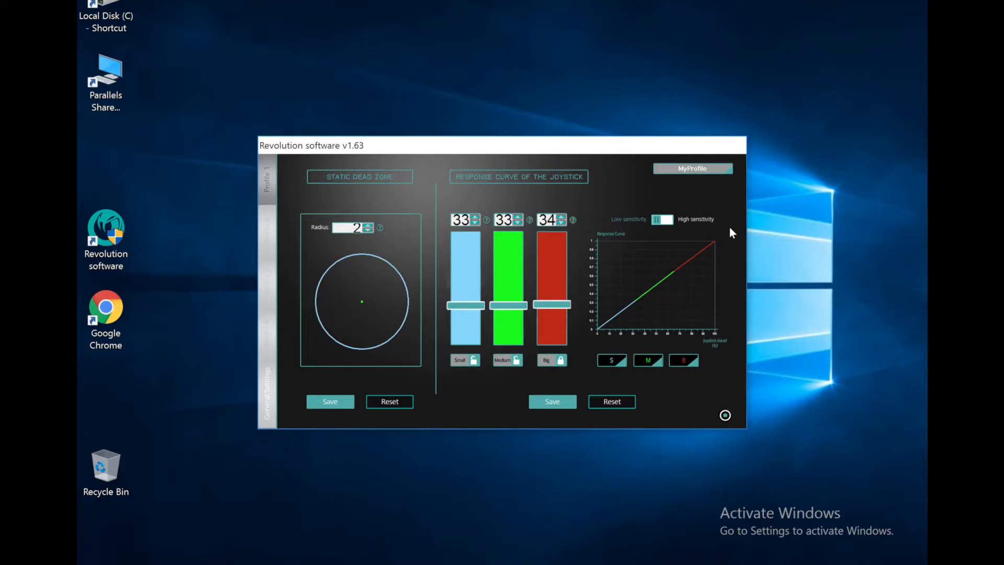
mouse_move(745, 255)
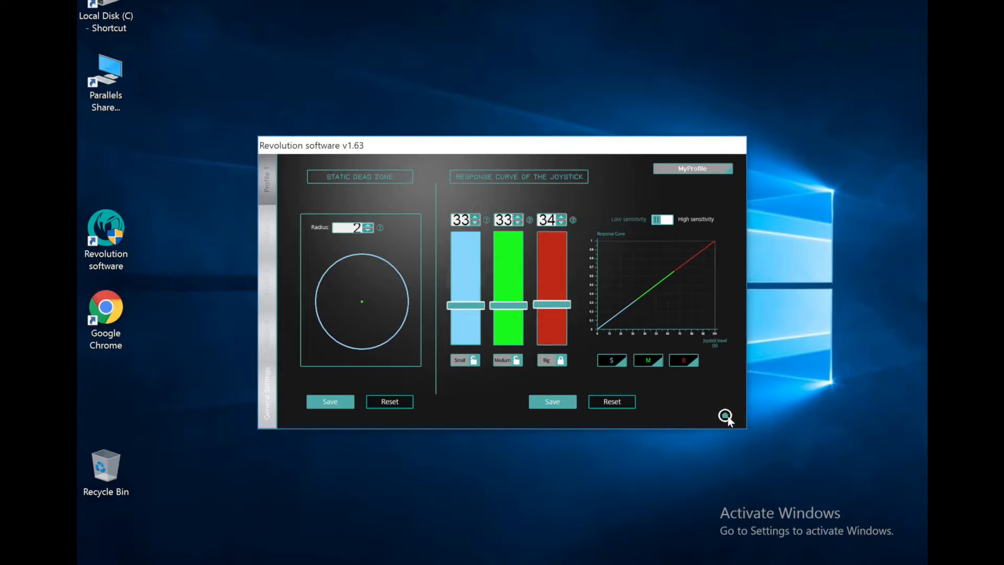
Step: Return from the unchanged right joystick page to the MyProfile home page
click(726, 415)
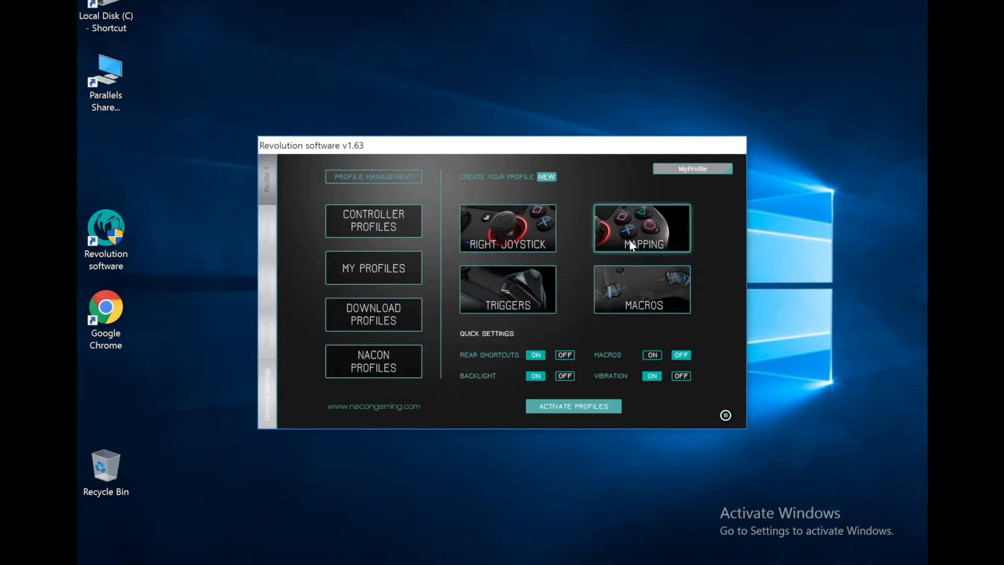
Step: Show the button mapping page with default face, shoulder and direction assignments
click(640, 228)
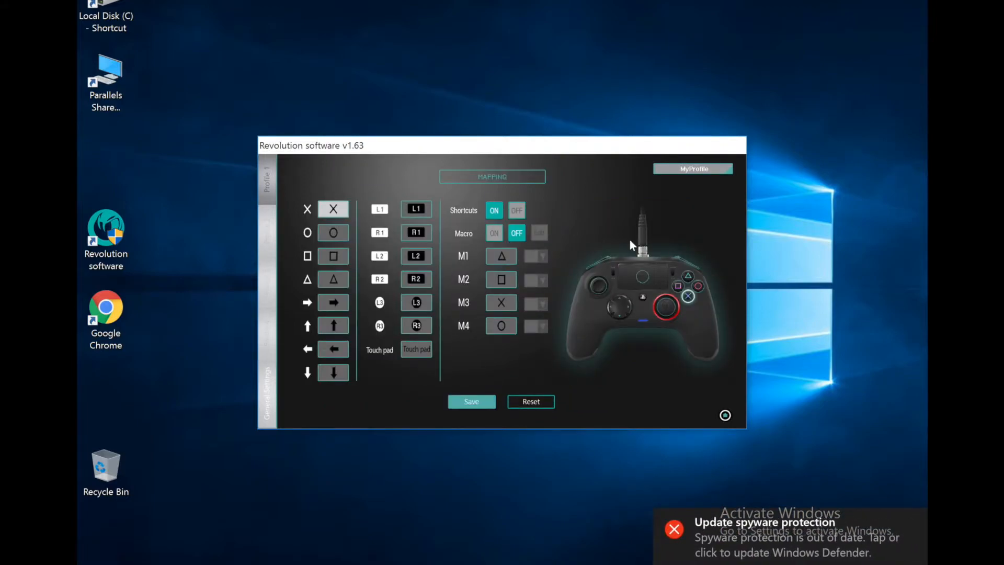
mouse_move(449, 221)
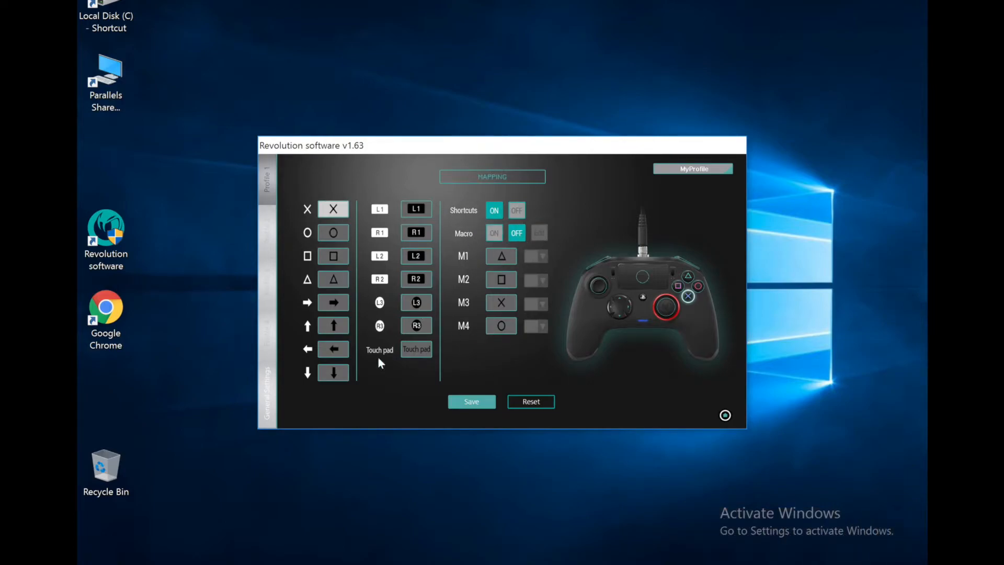
mouse_move(586, 320)
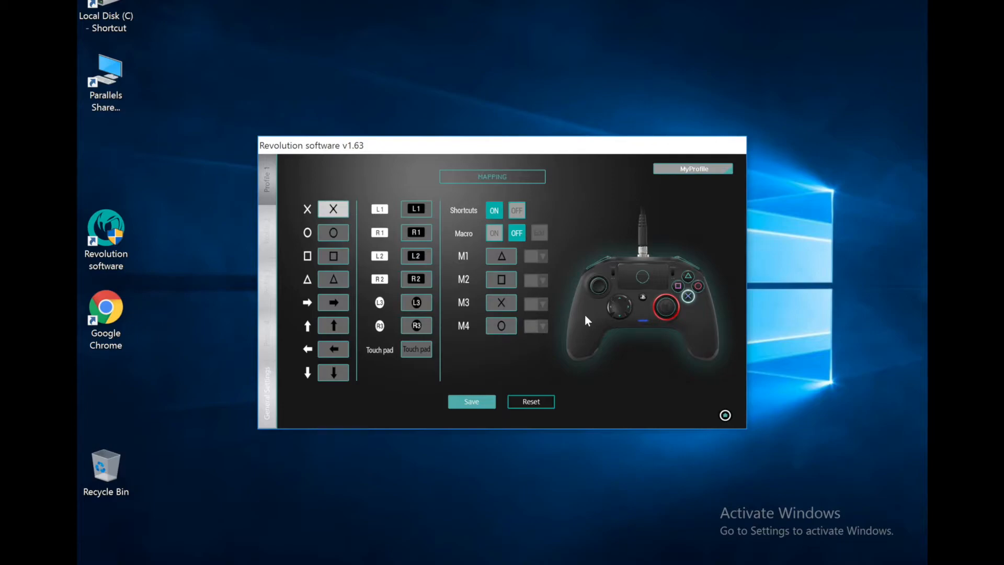
mouse_move(596, 303)
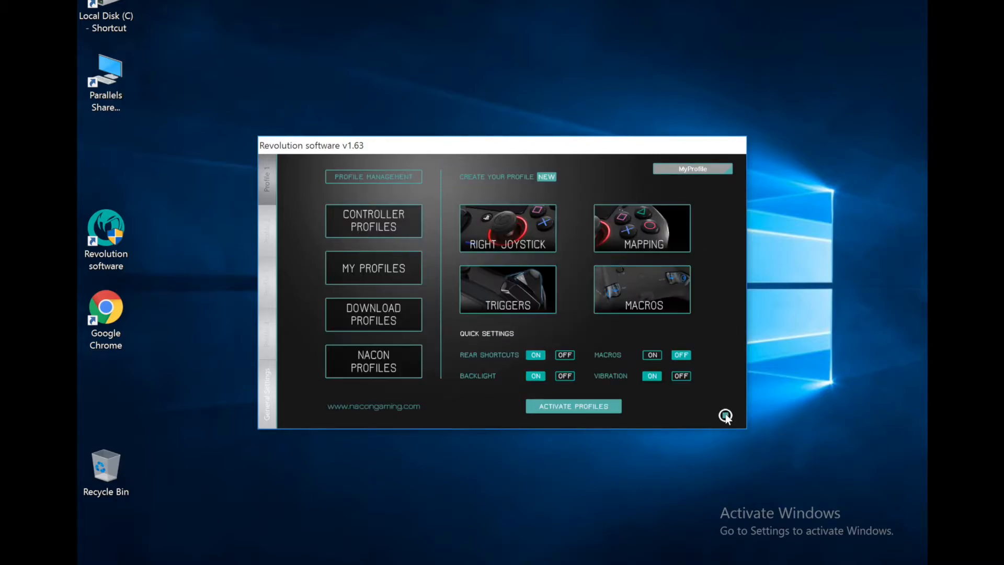
click(508, 289)
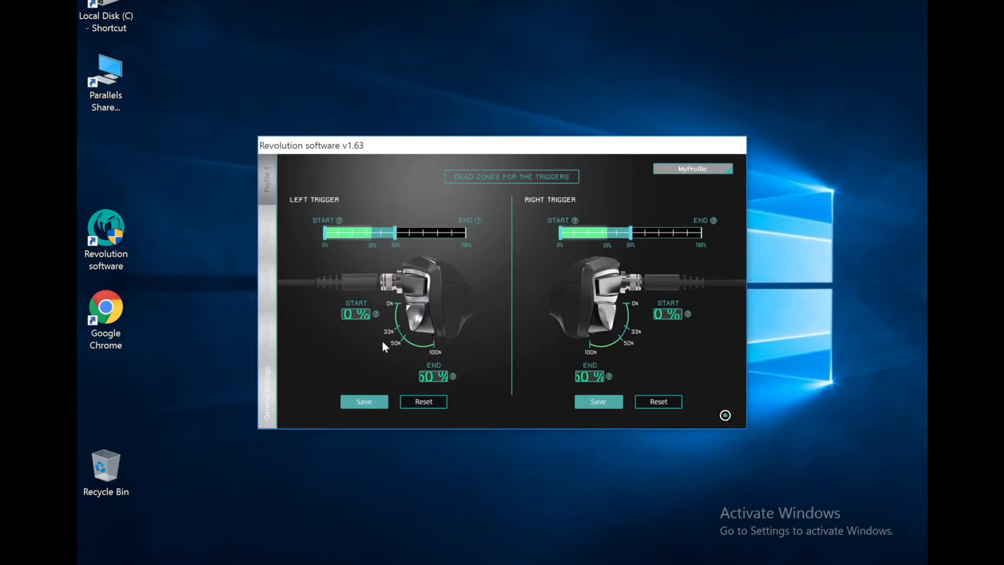
mouse_move(434, 352)
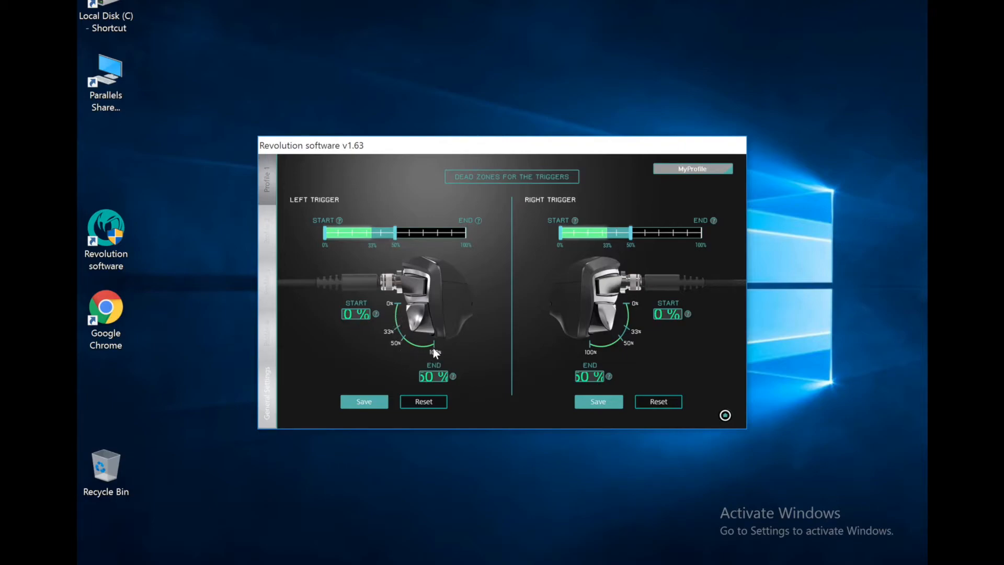
mouse_move(439, 350)
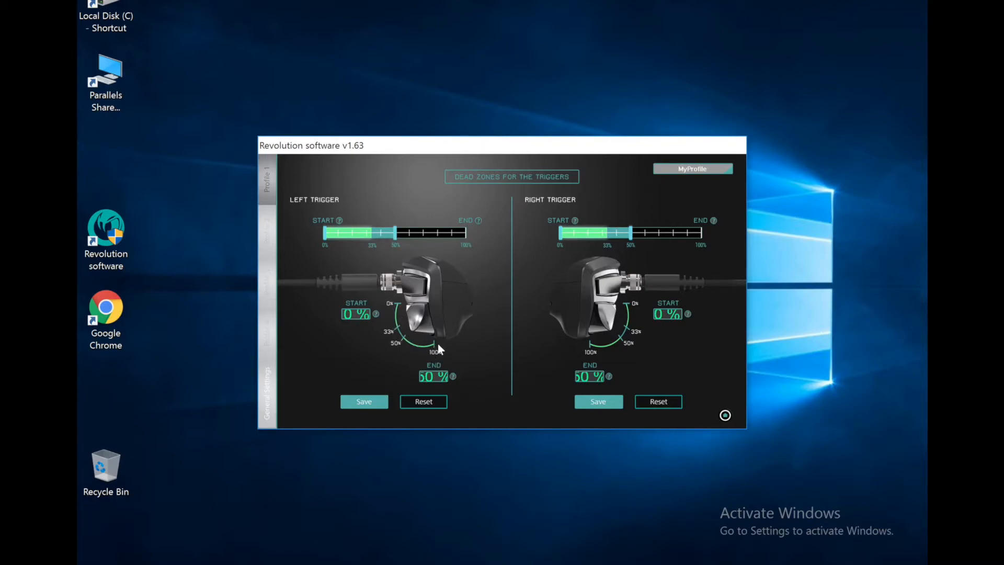
mouse_move(330, 237)
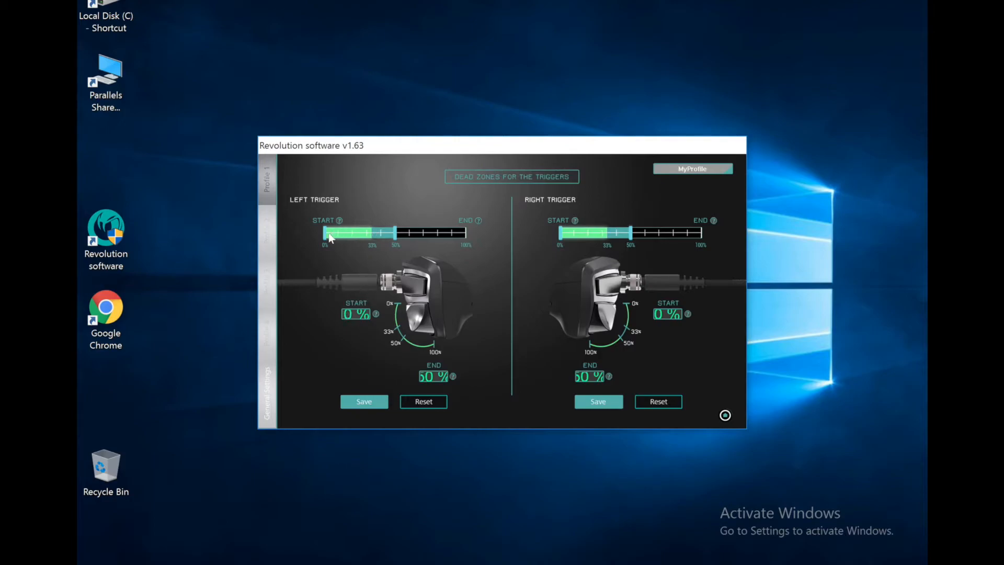
mouse_move(480, 249)
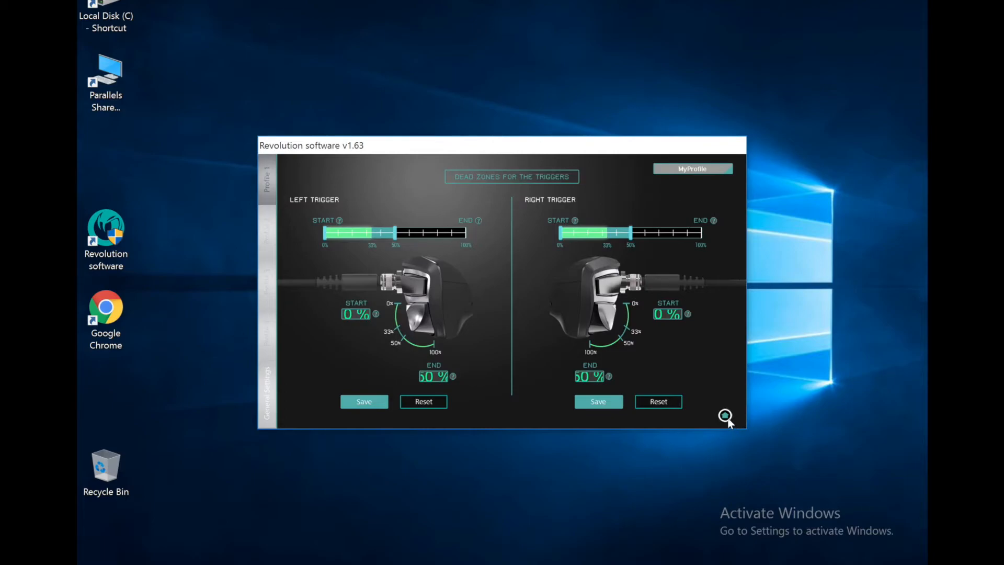
mouse_move(726, 419)
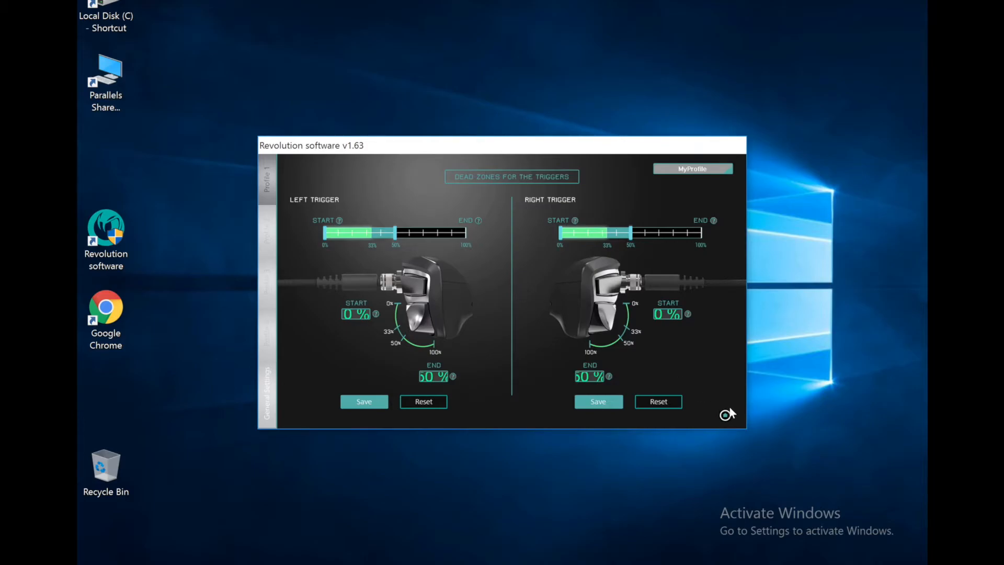
mouse_move(725, 419)
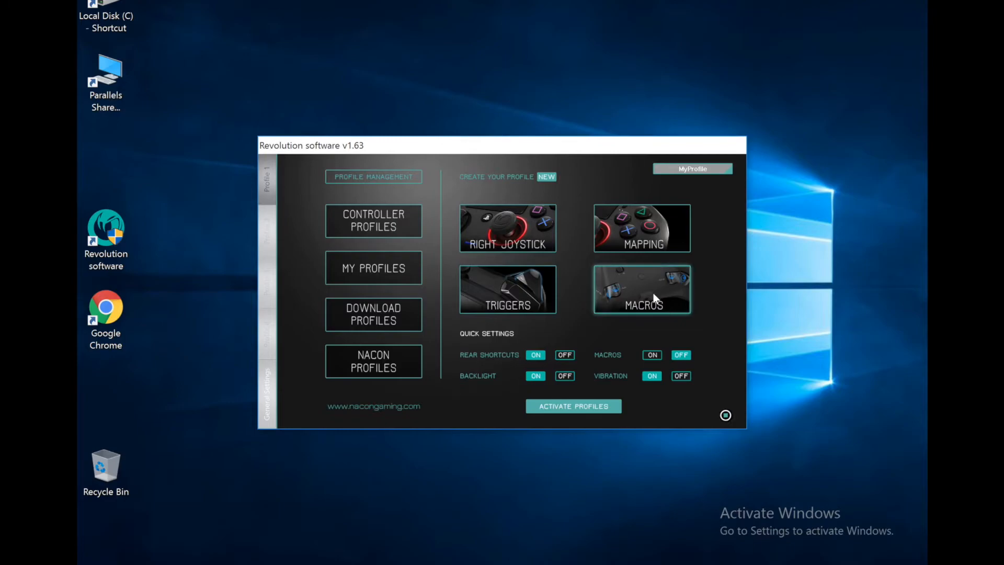
click(641, 290)
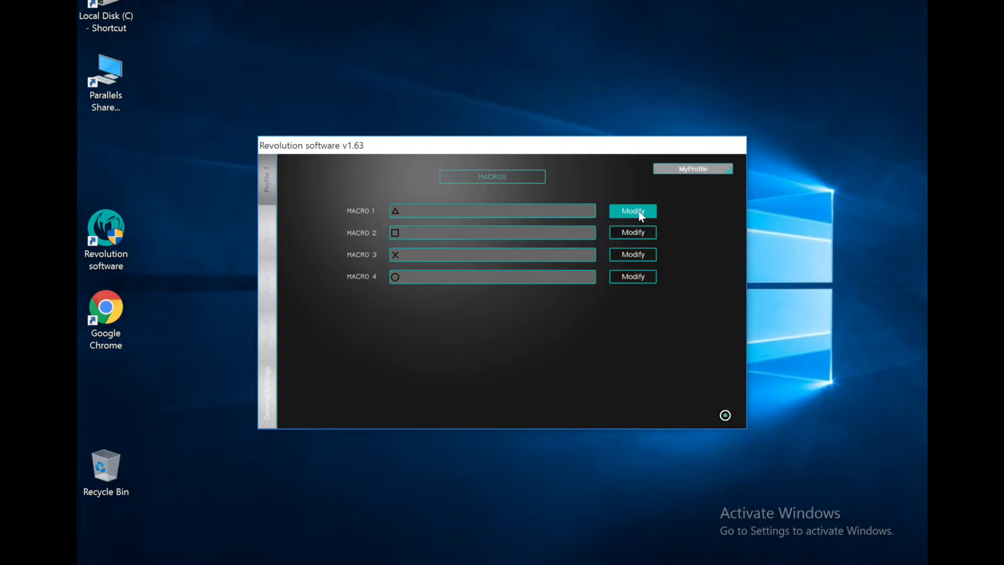
click(631, 210)
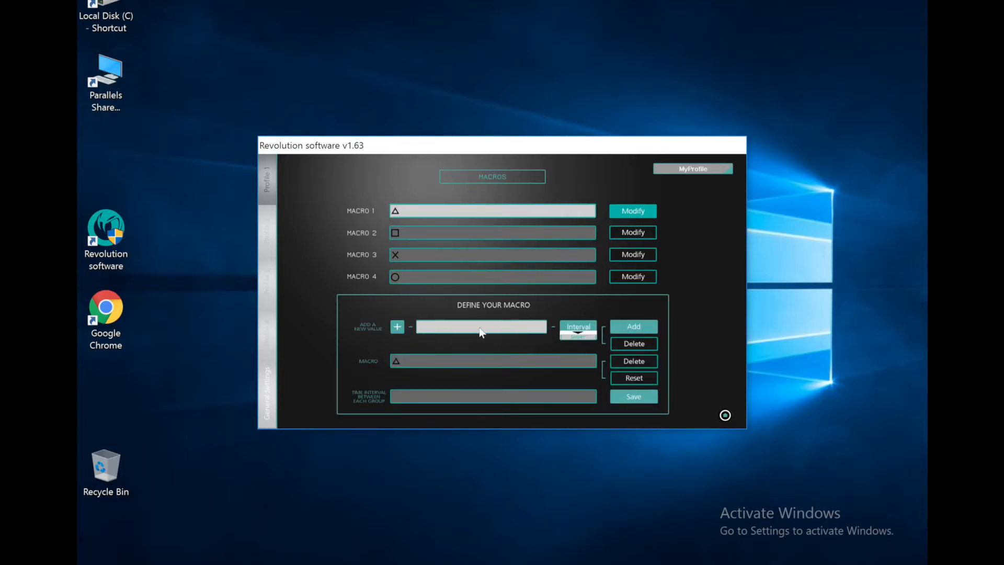
mouse_move(453, 371)
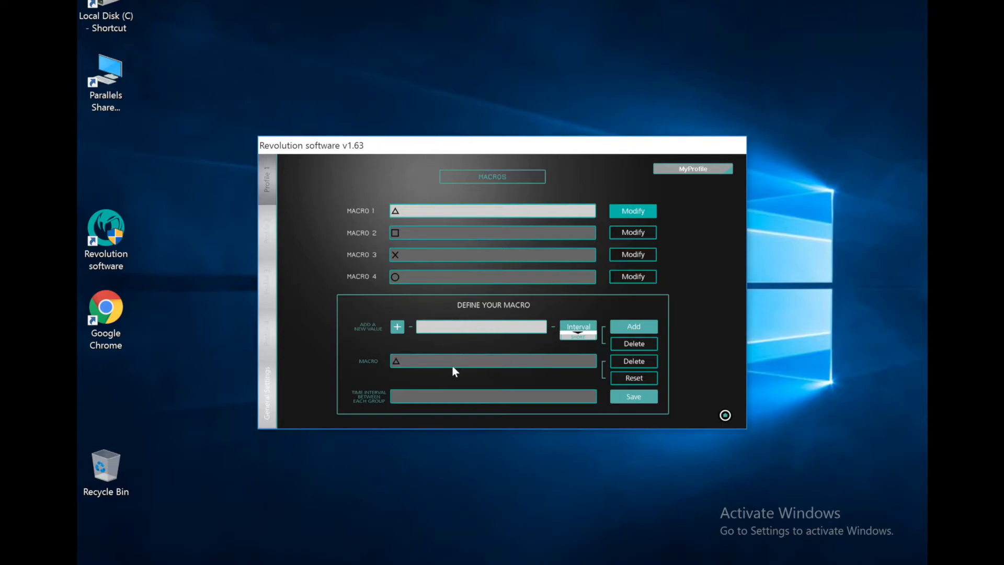
mouse_move(592, 346)
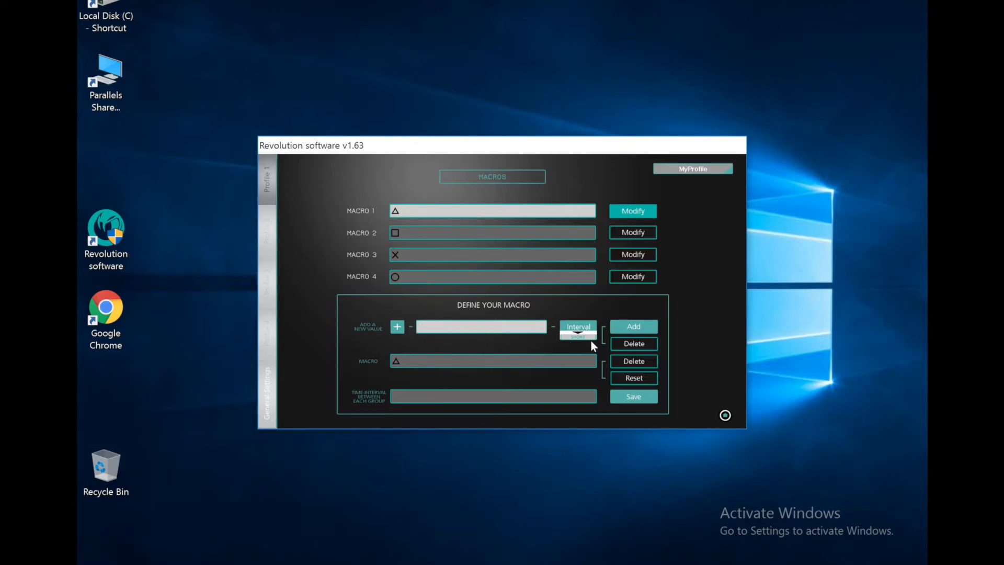
mouse_move(566, 339)
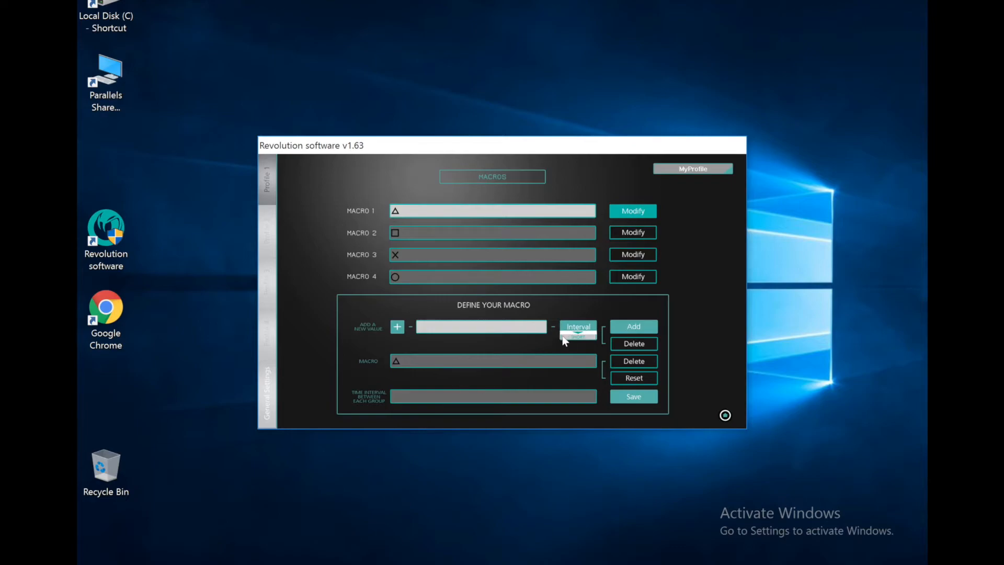
click(577, 326)
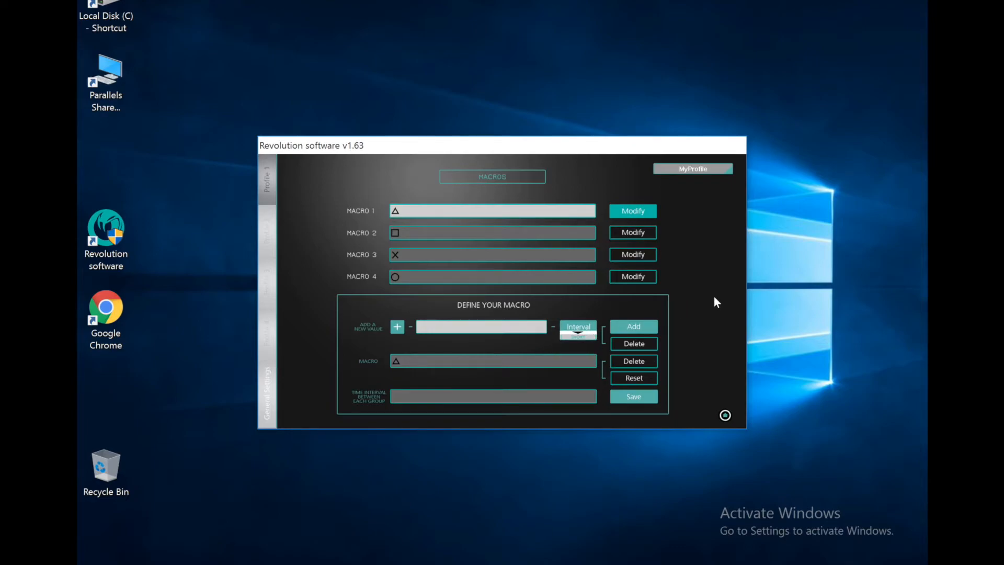
mouse_move(404, 384)
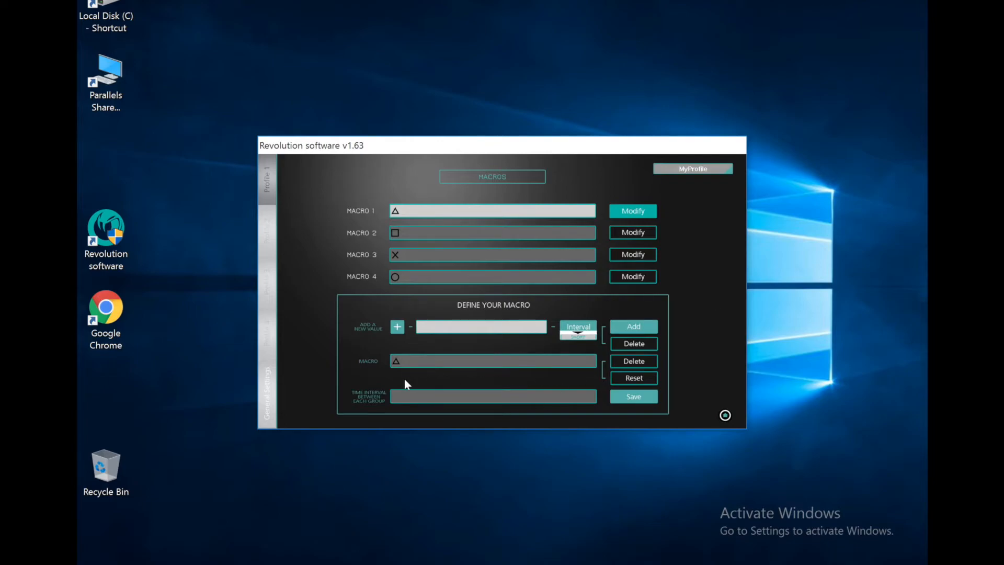
mouse_move(564, 390)
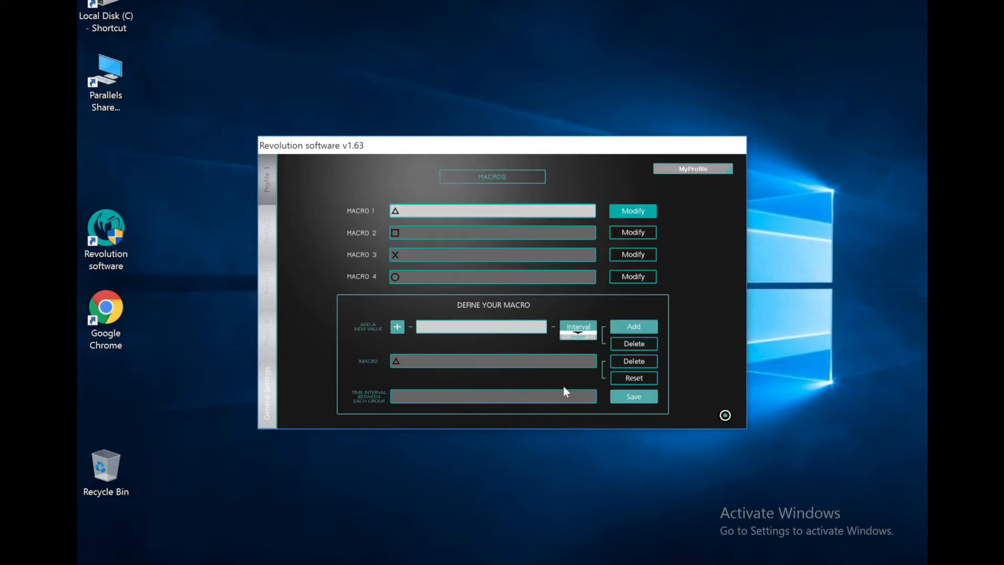
mouse_move(734, 245)
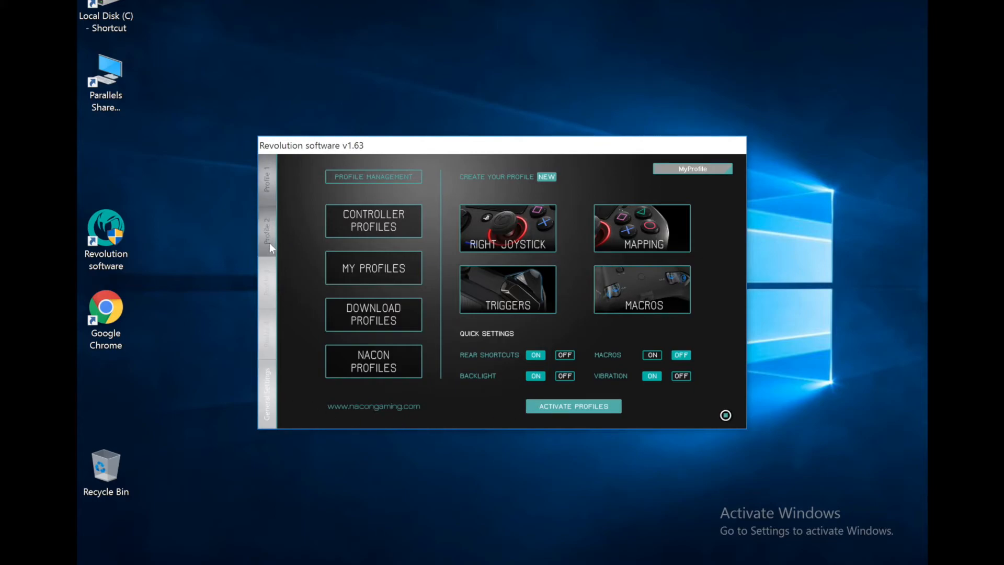
Step: Switch profile slot and show general settings: lighting, firmware 1.55, vibration
click(266, 332)
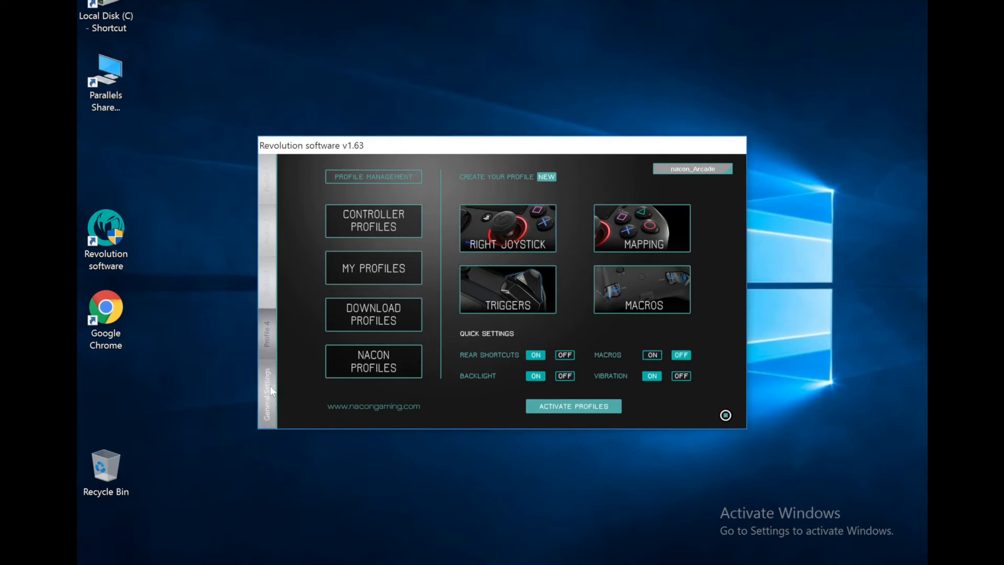
click(266, 383)
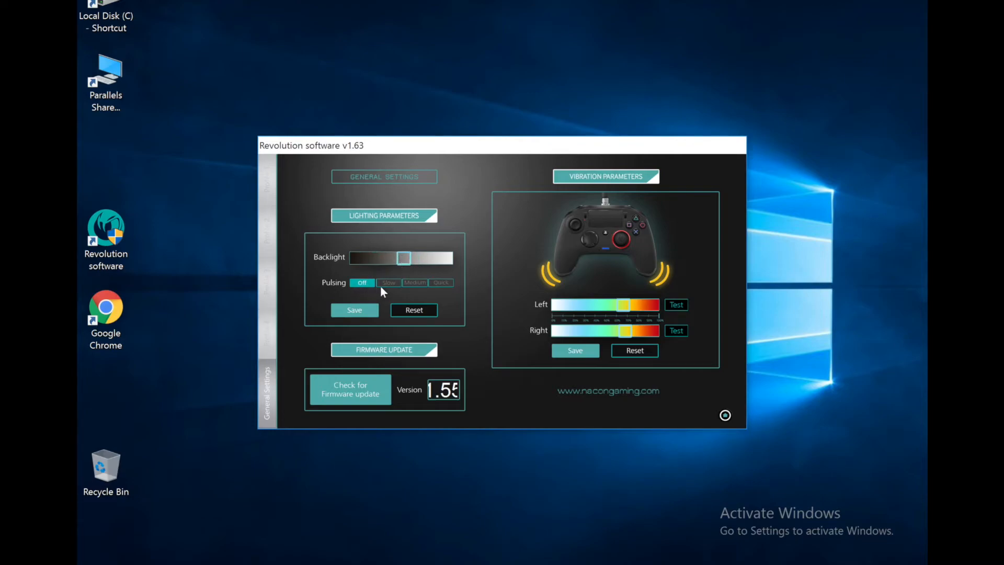
Step: Try Quick backlight pulsing, set it back to Off, and dismiss the Save Data prompt
click(441, 282)
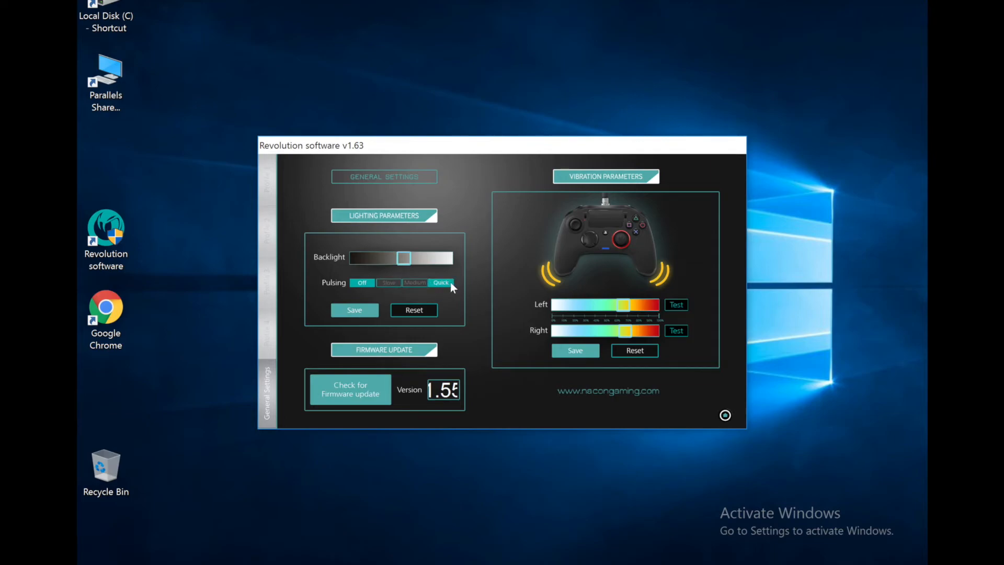
click(362, 282)
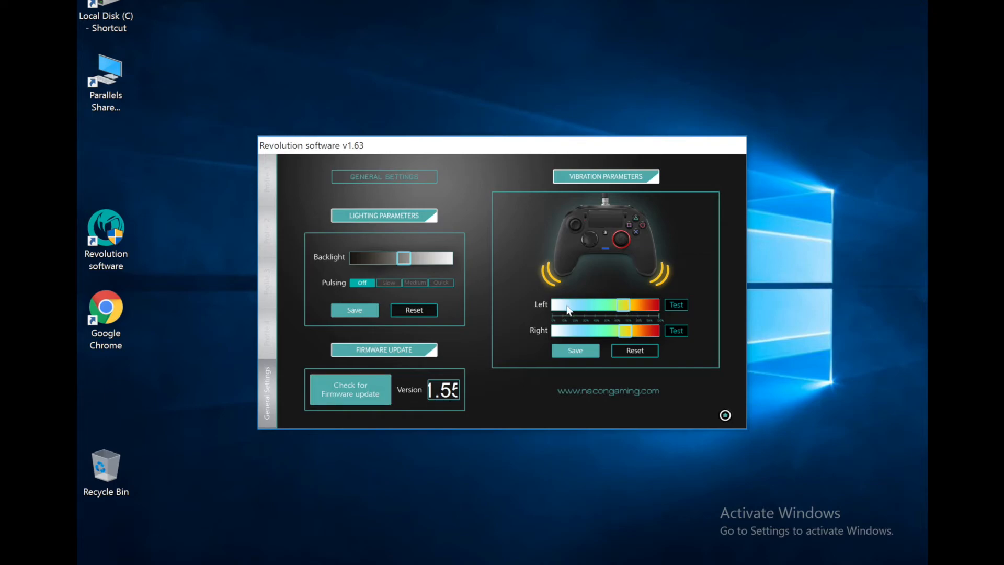
mouse_move(656, 255)
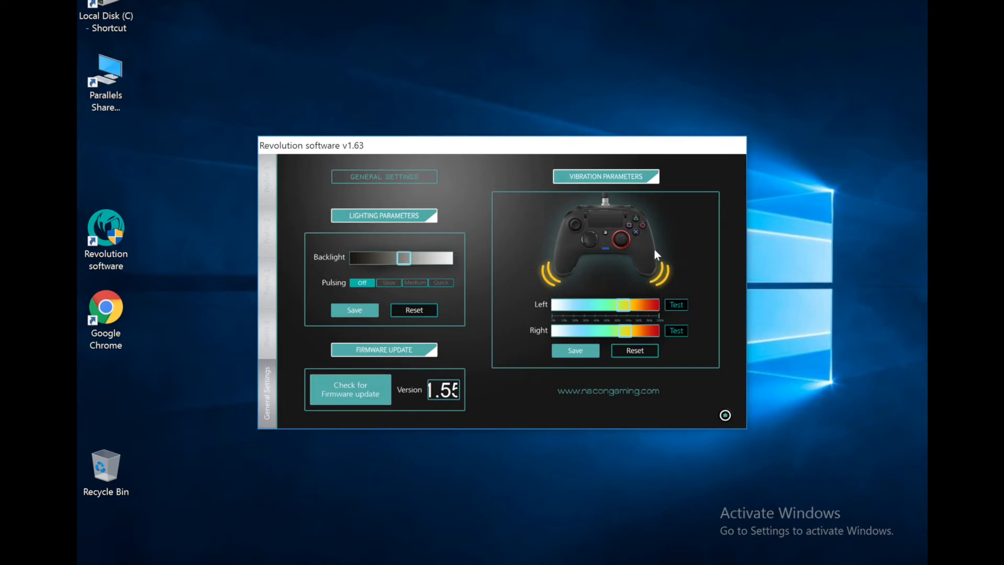
mouse_move(646, 269)
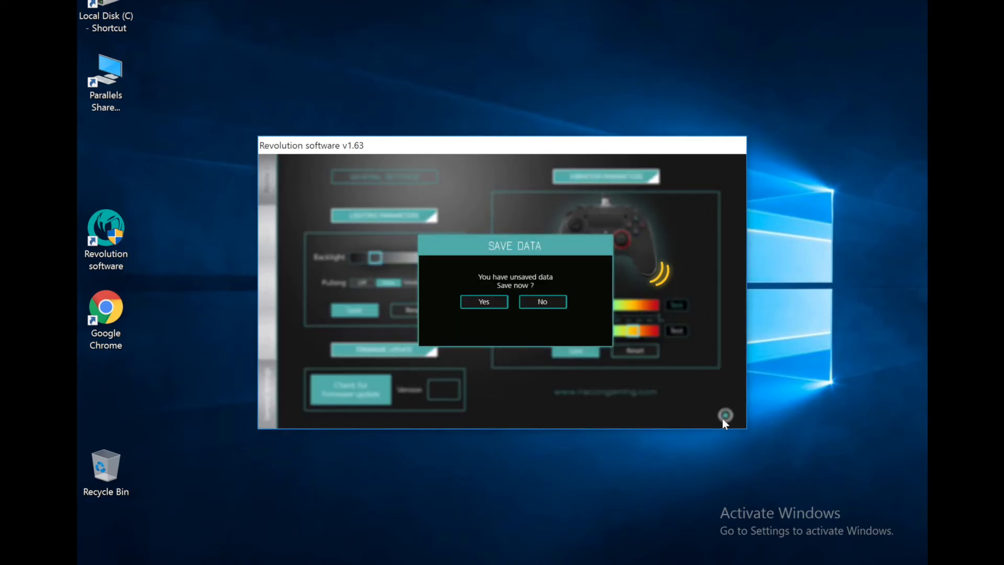
click(541, 301)
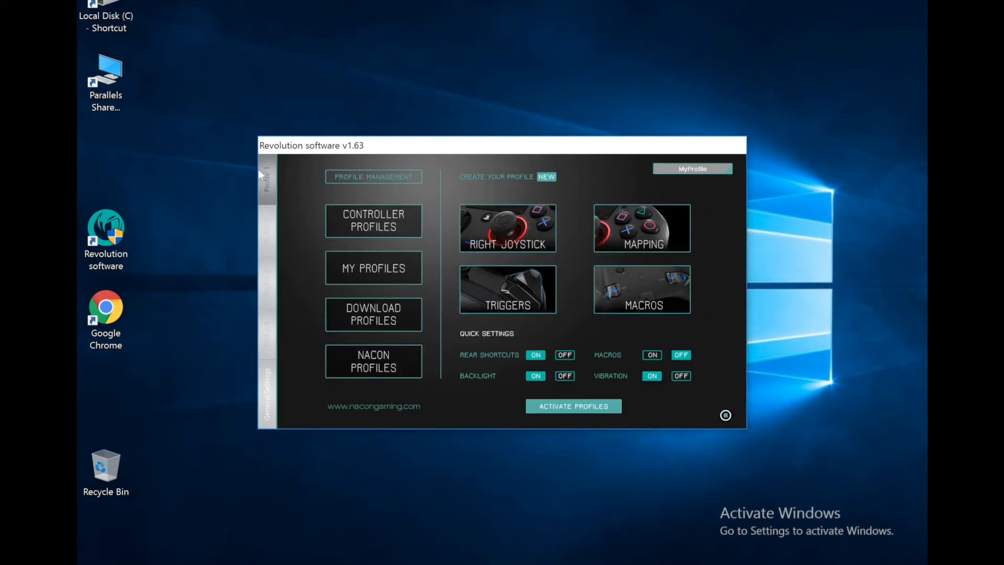
mouse_move(501, 398)
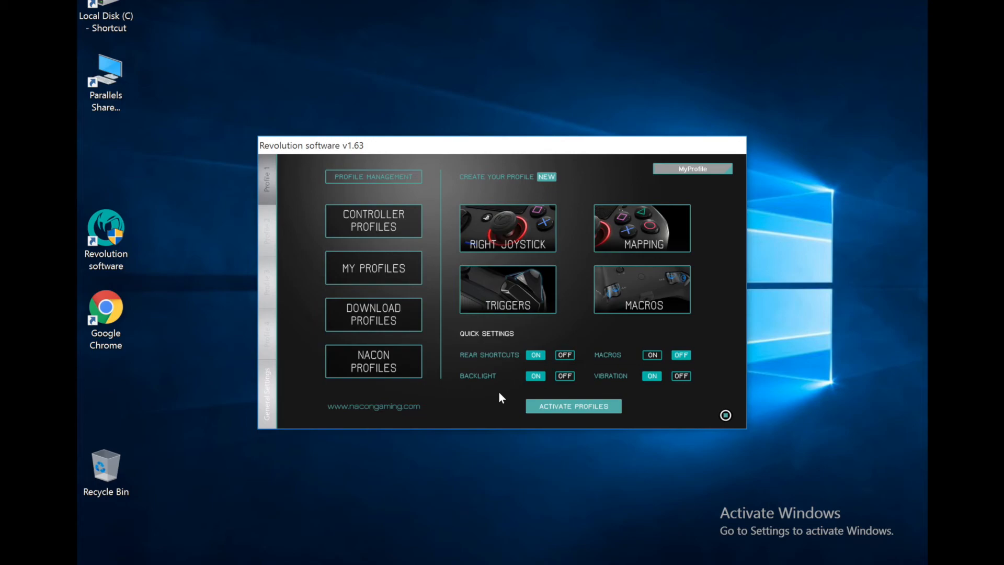
mouse_move(741, 419)
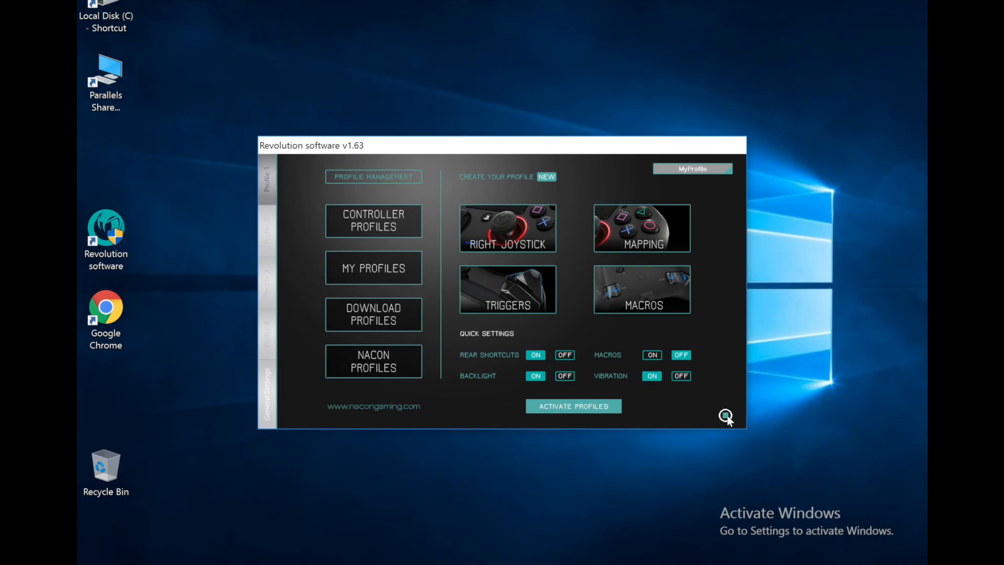
Step: Quit the Revolution software, confirming Yes in the Quit dialog
click(725, 415)
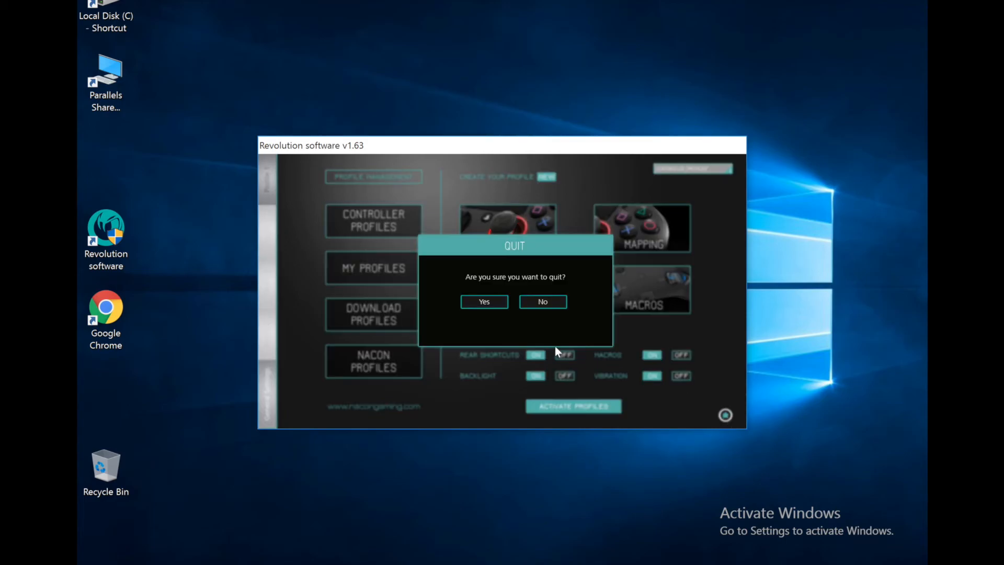
click(483, 302)
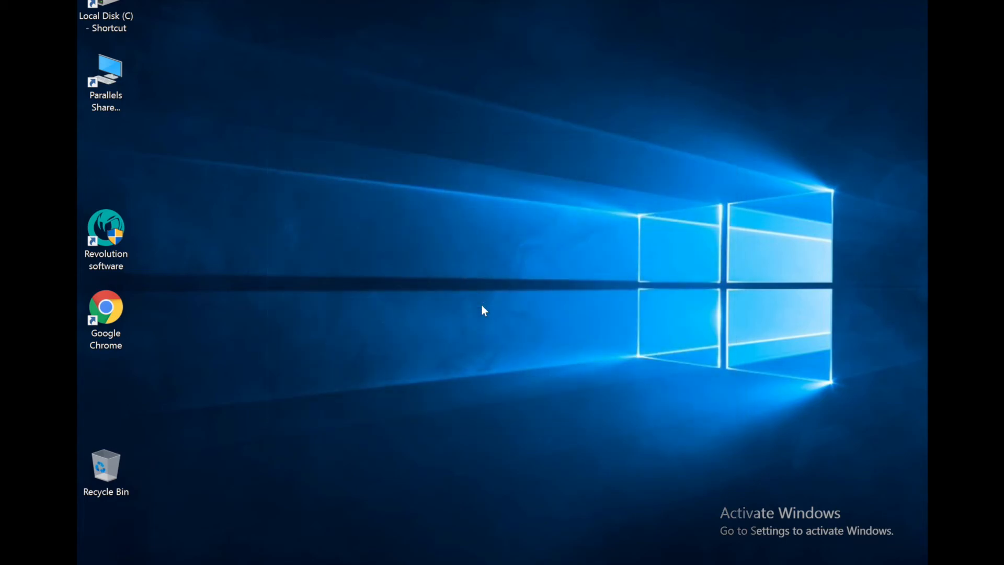